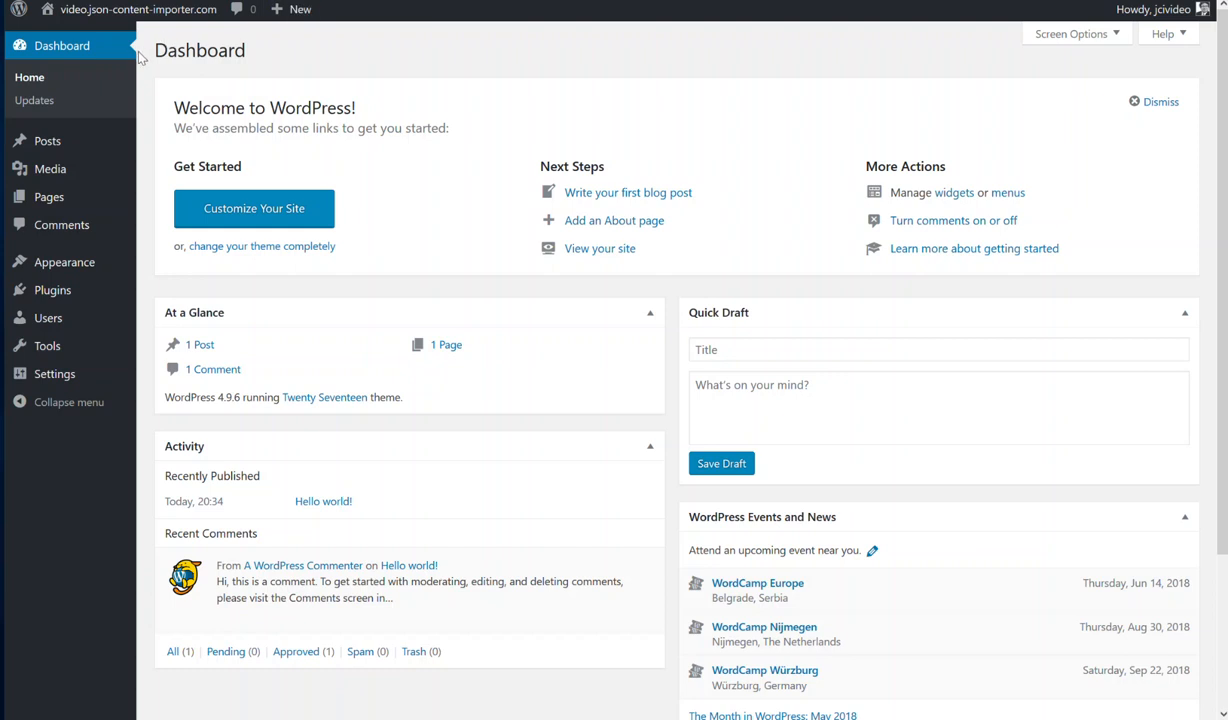
mouse_move(52, 289)
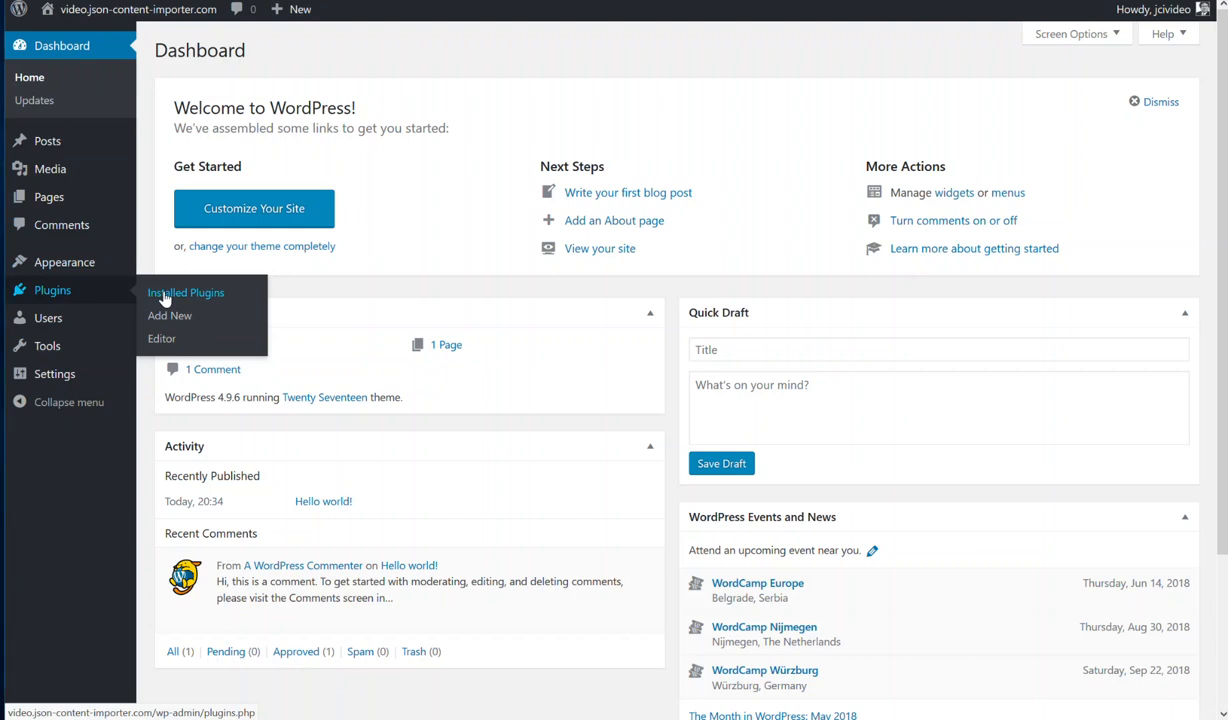
Go to the Installed Plugins page from the admin sidebar
left_click(186, 292)
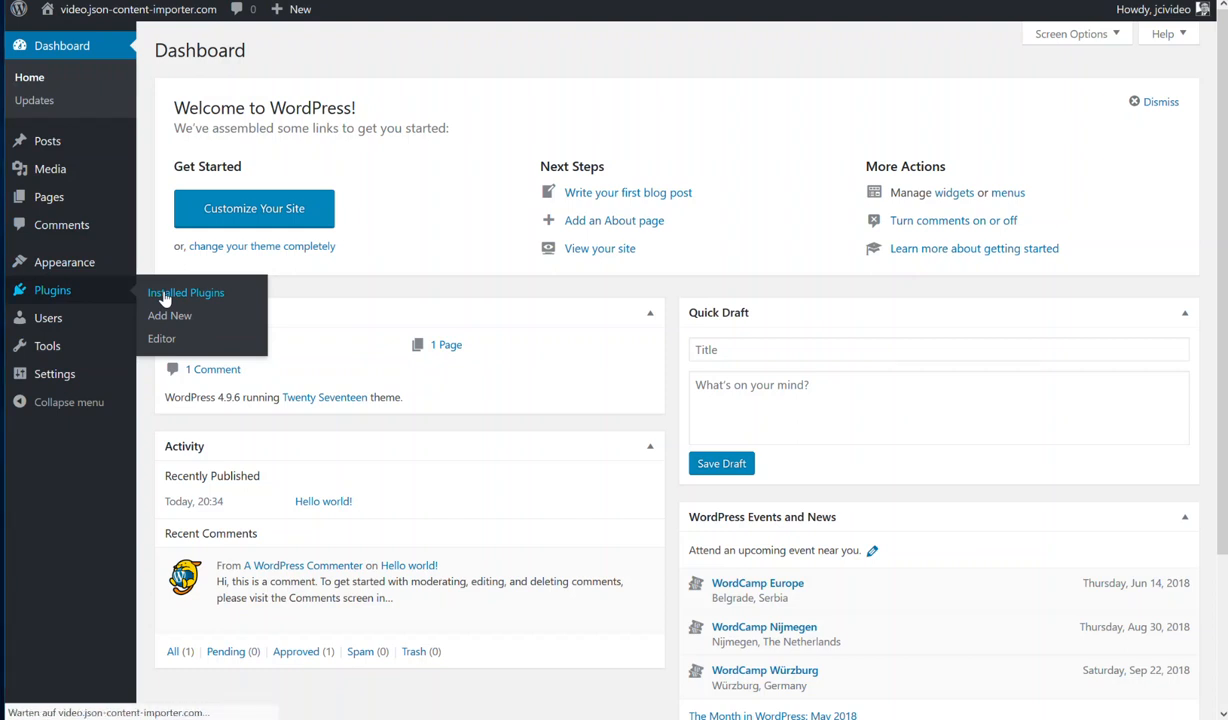
left_click(186, 292)
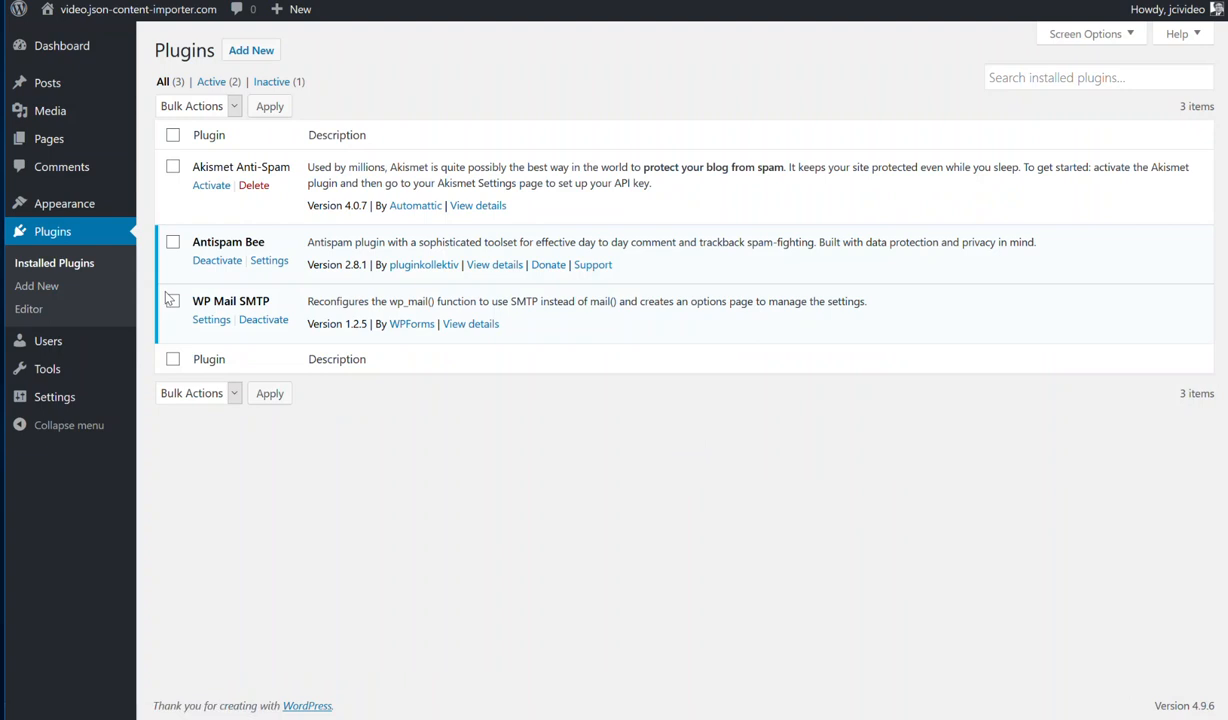
mouse_move(167, 297)
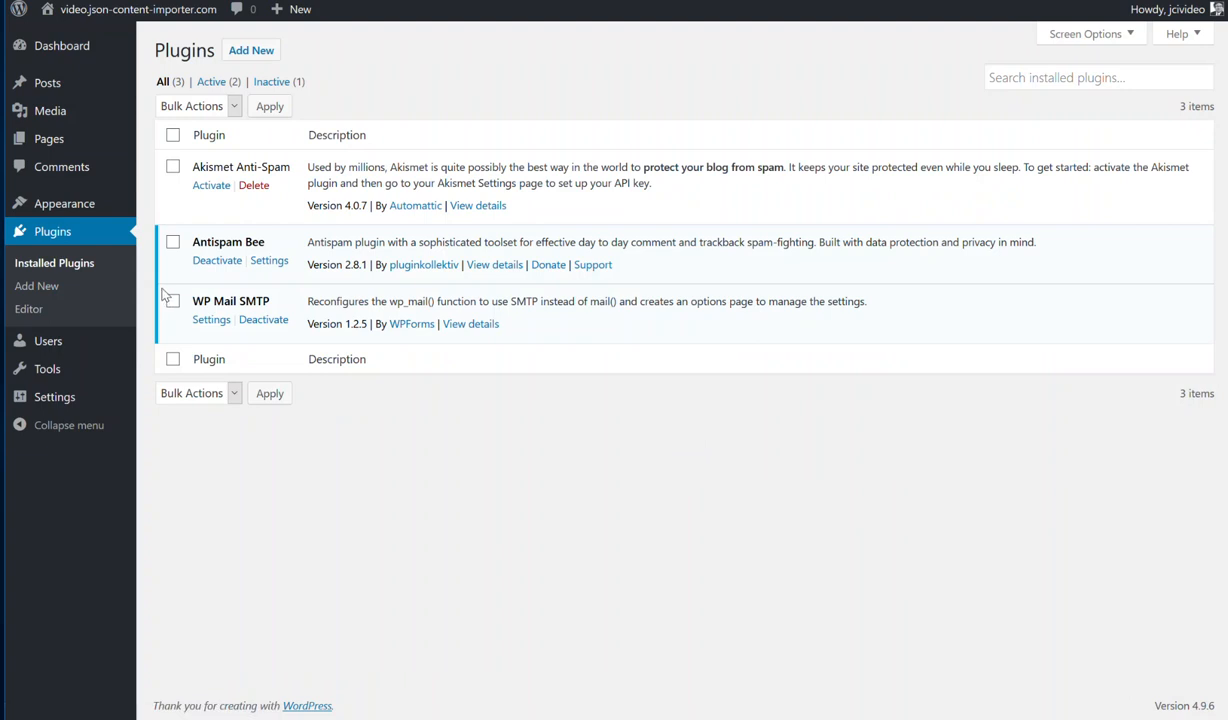
mouse_move(281, 138)
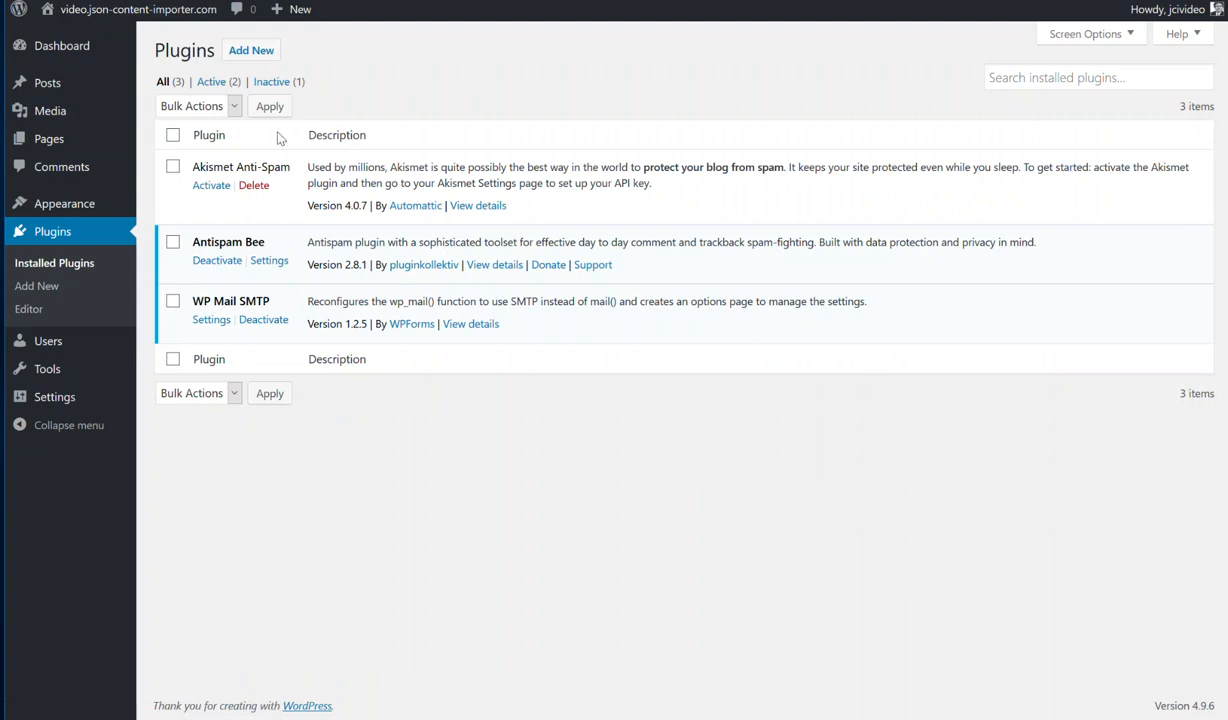
left_click(251, 50)
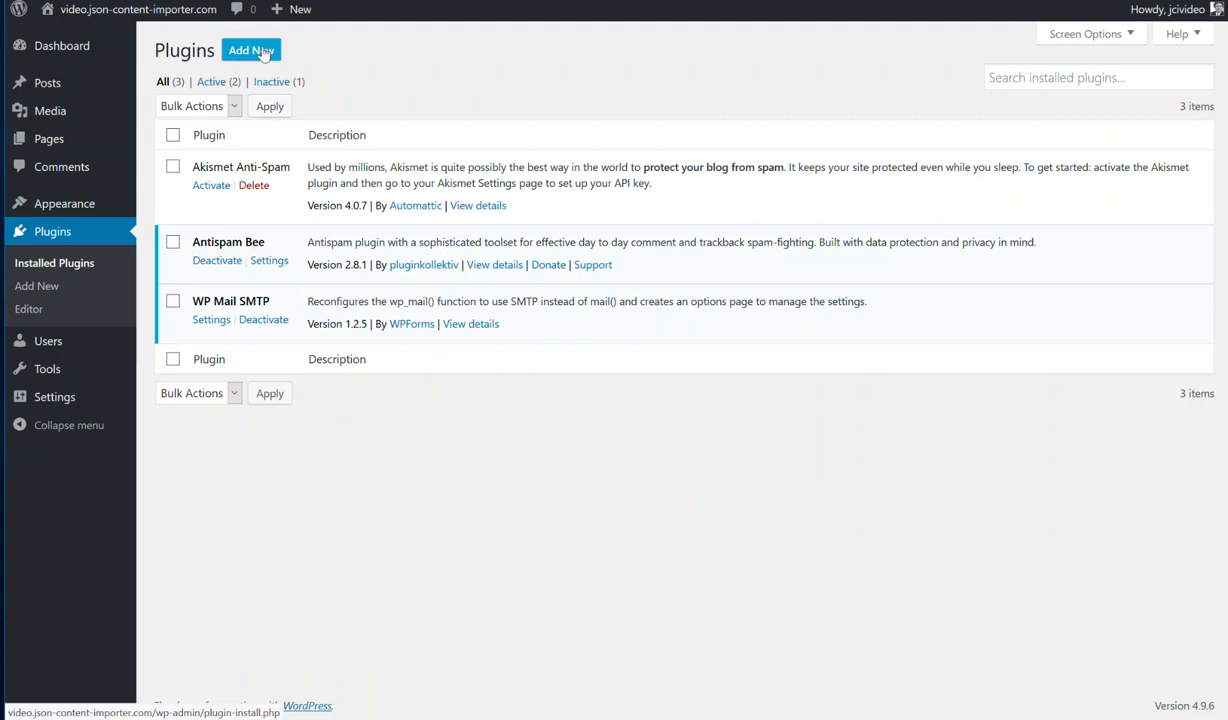
Search the Add Plugins directory for 'json'
left_click(251, 50)
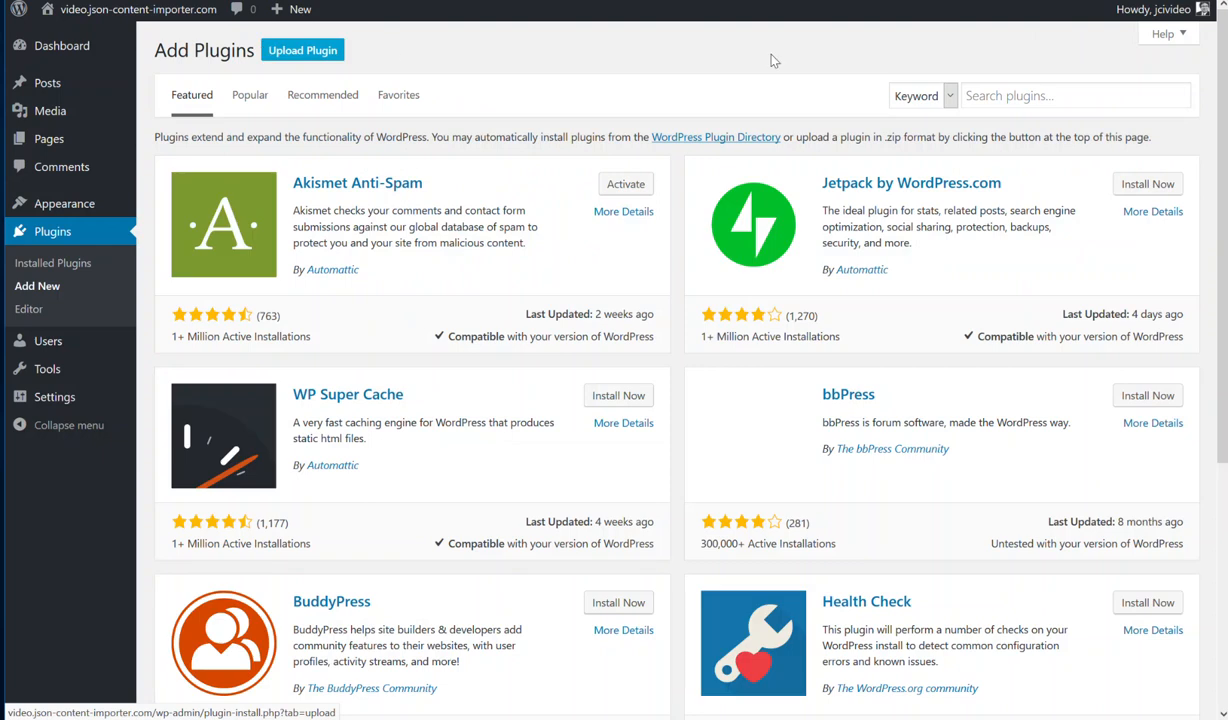
left_click(1075, 95)
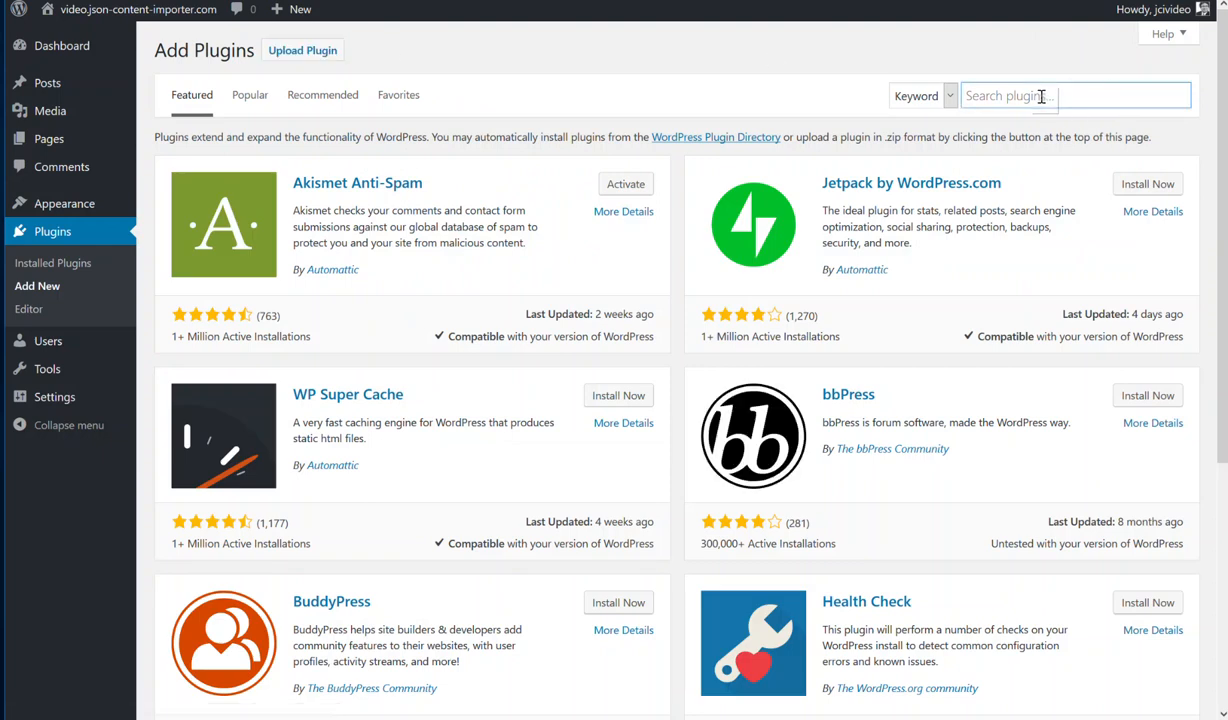
type("json")
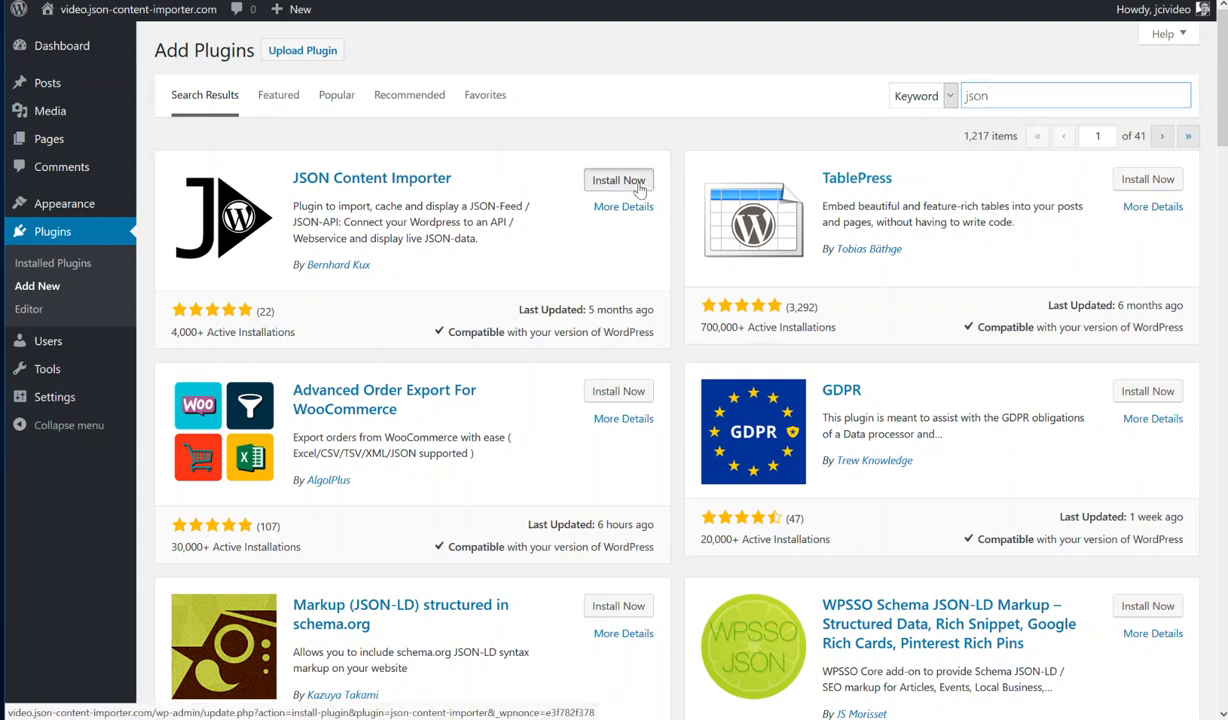
Install the JSON Content Importer plugin and activate it
left_click(618, 180)
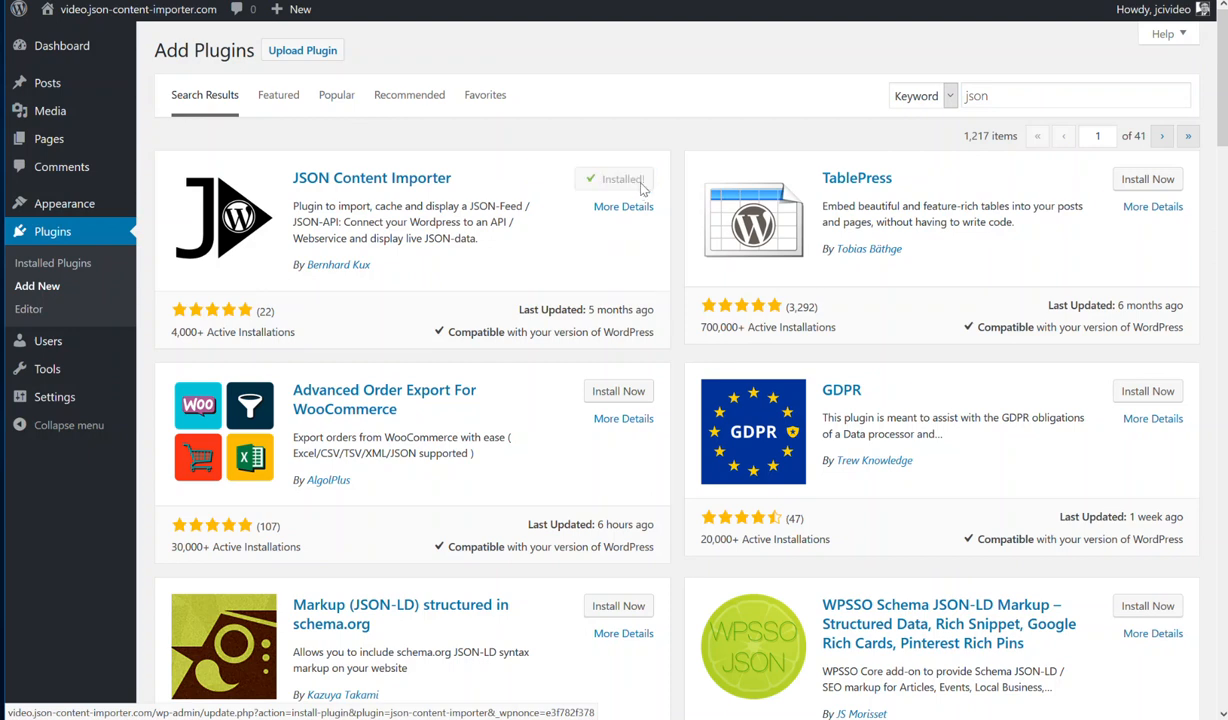
left_click(614, 179)
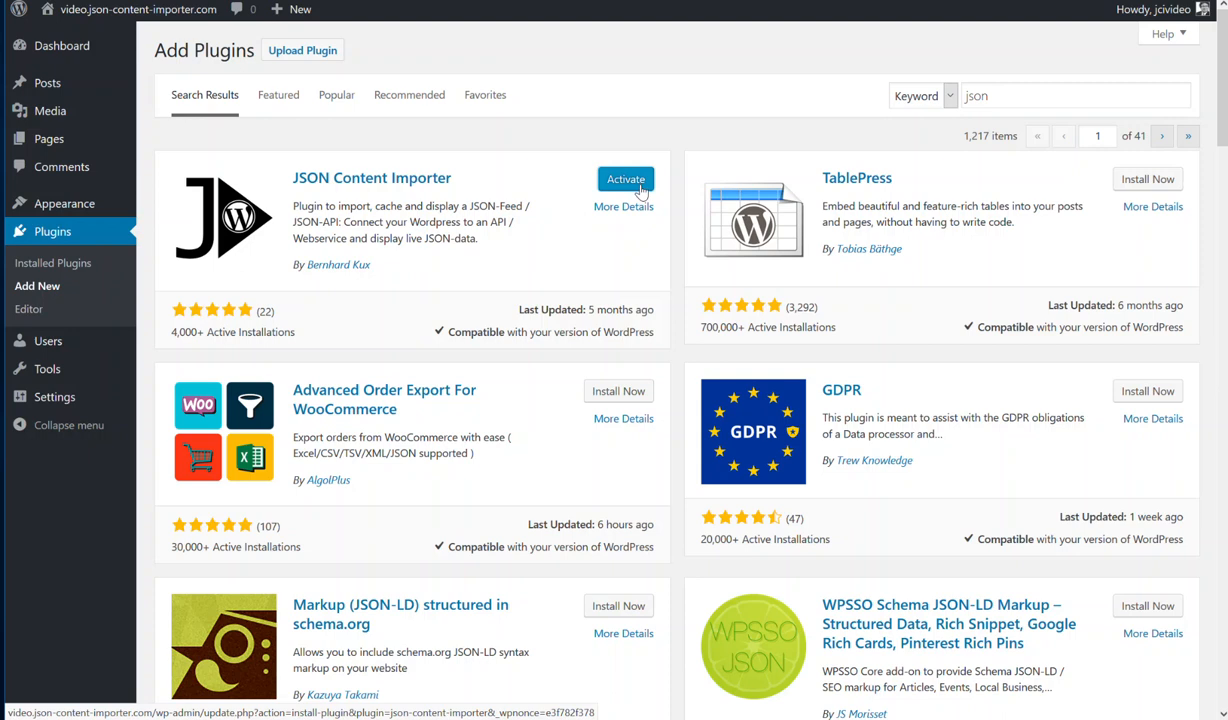
left_click(625, 179)
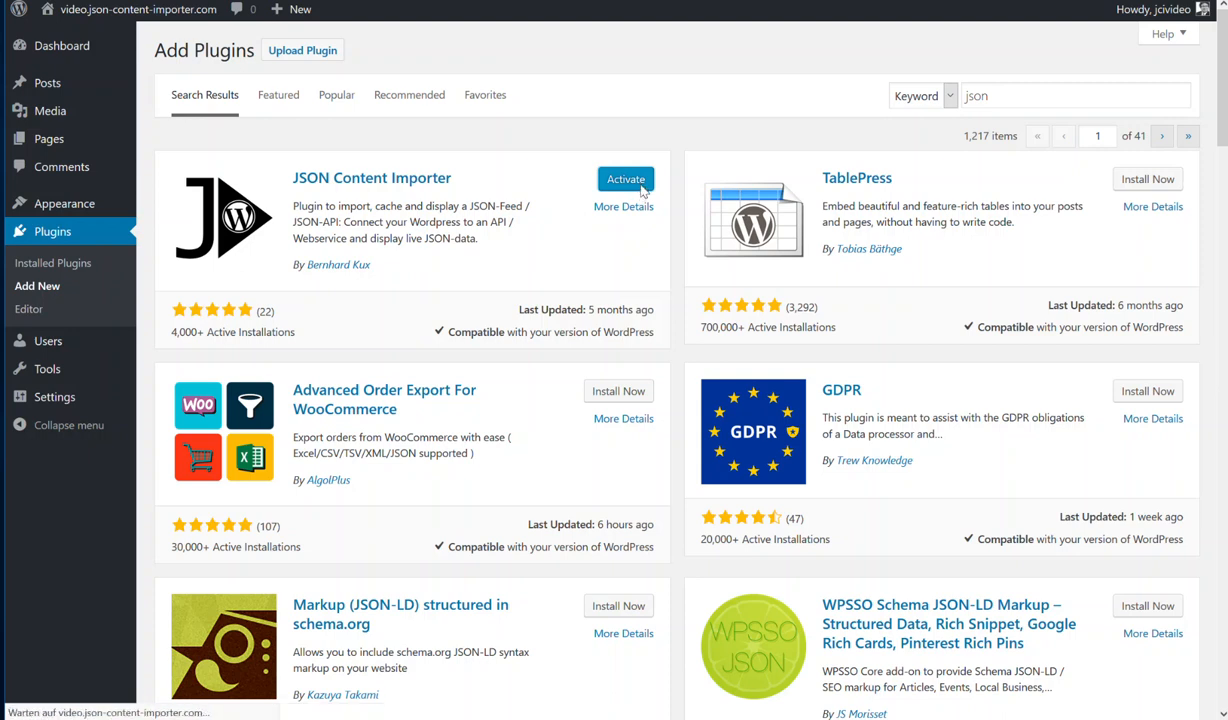
left_click(625, 179)
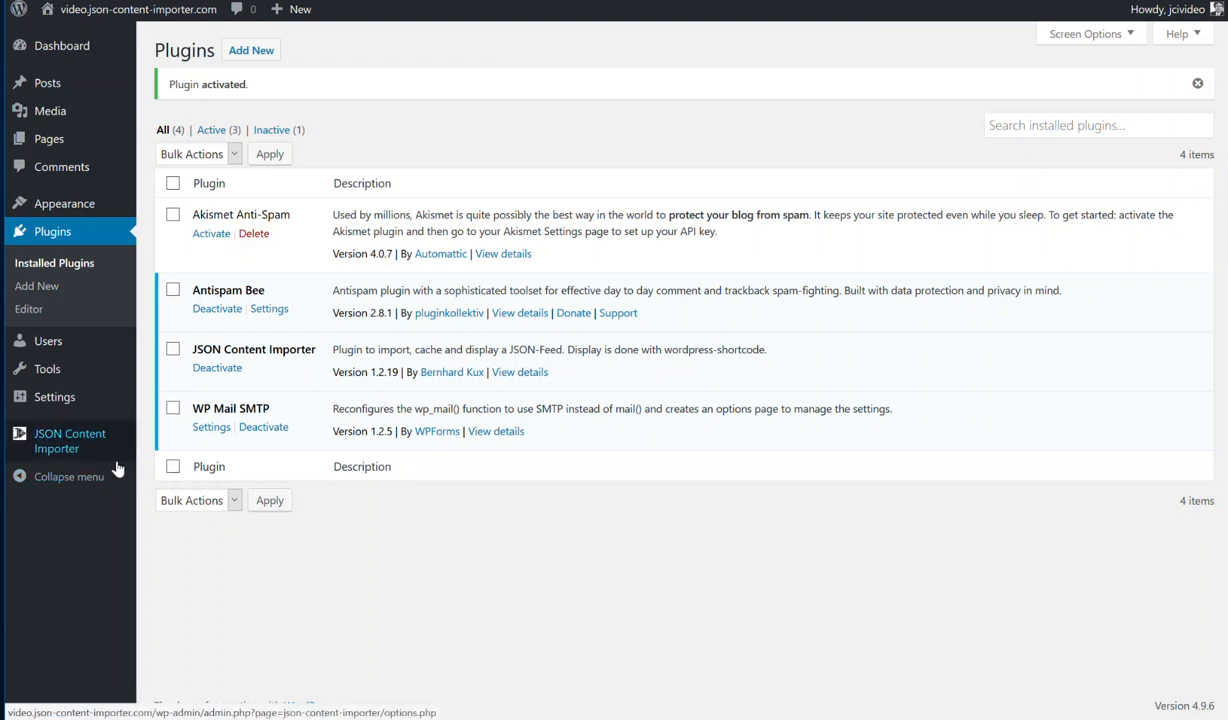
mouse_move(69, 440)
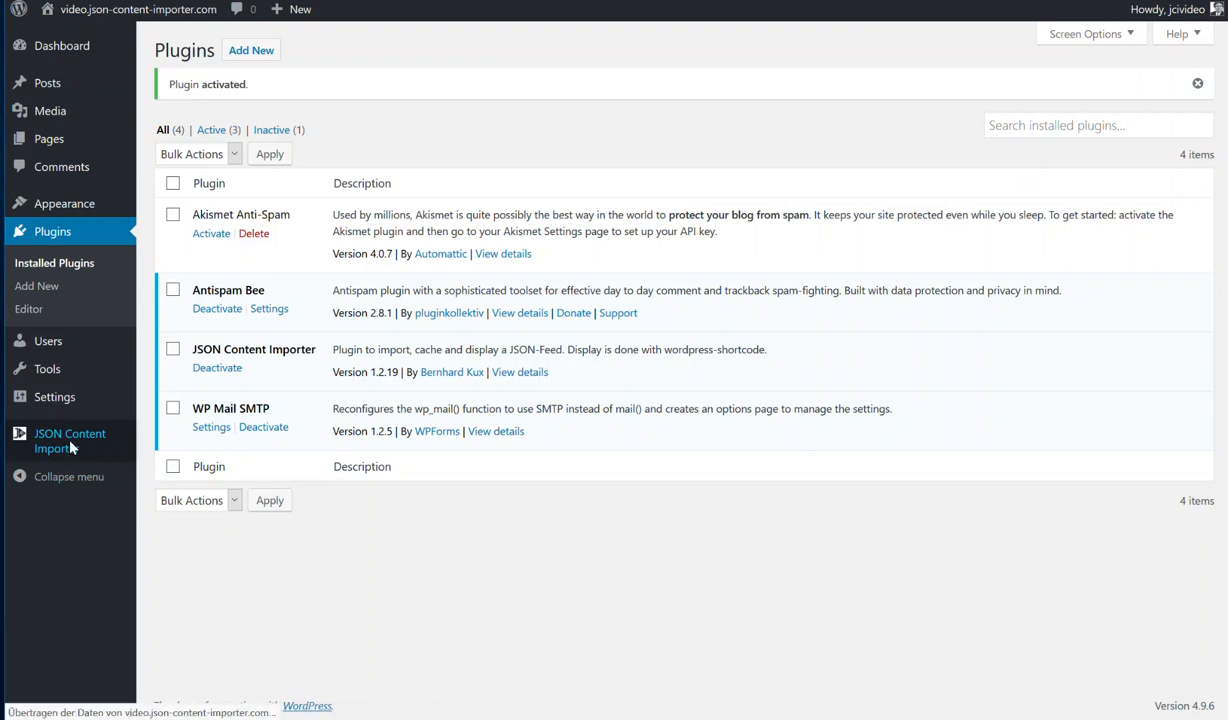
Open the JSON Content Importer settings page from the admin sidebar
left_click(70, 440)
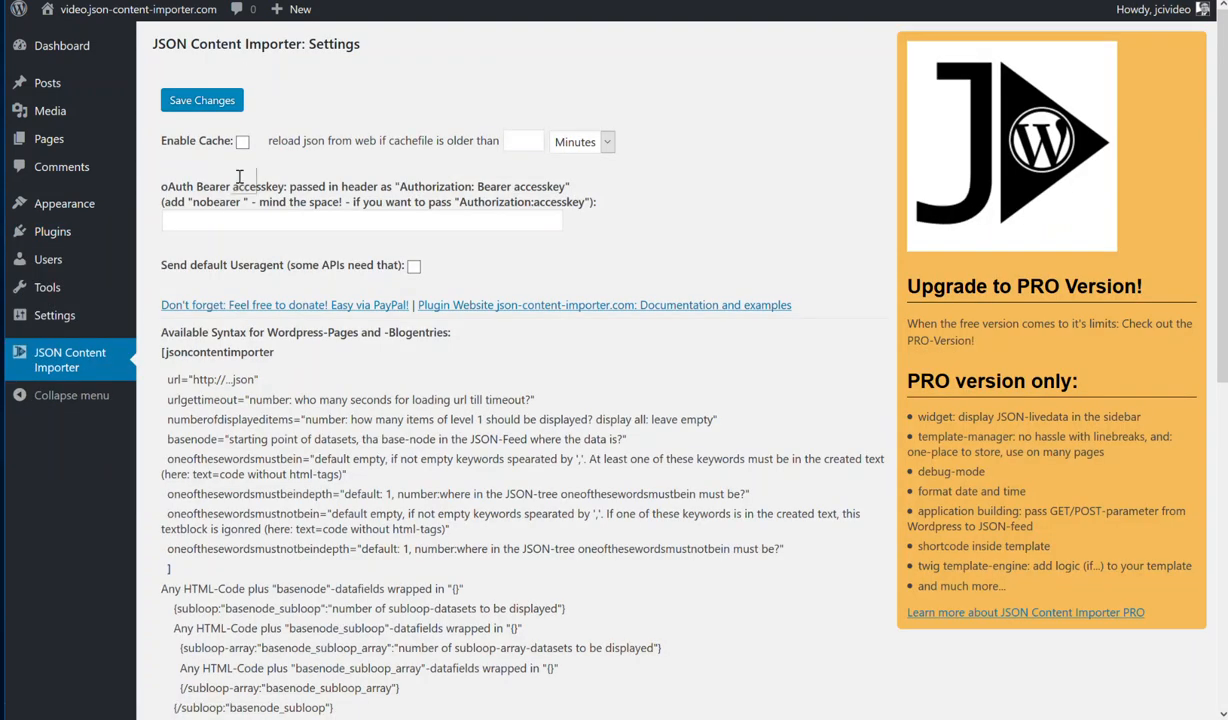